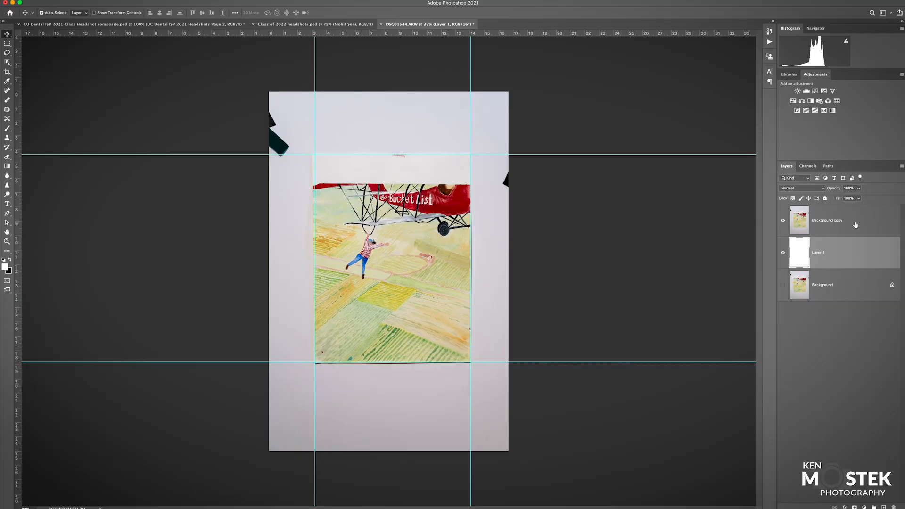
Make the Background copy layer the active layer in the Layers panel
left_click(828, 219)
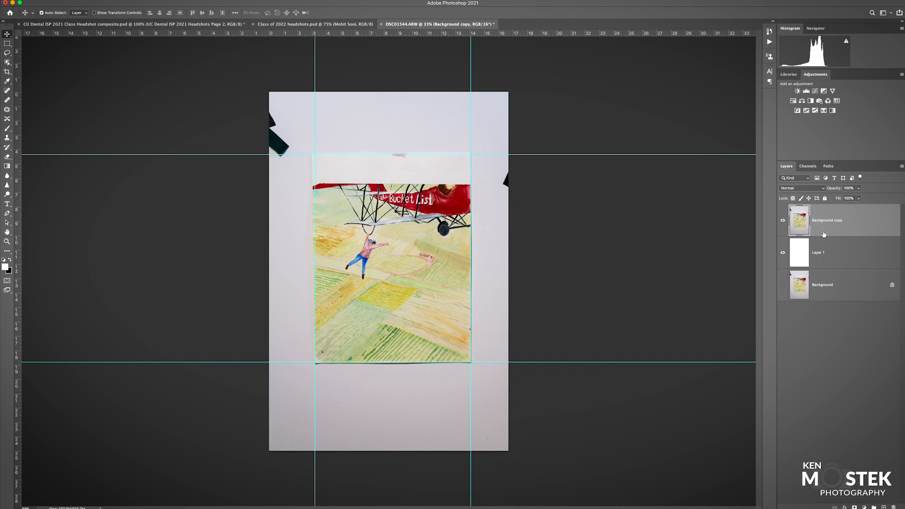
mouse_move(98, 57)
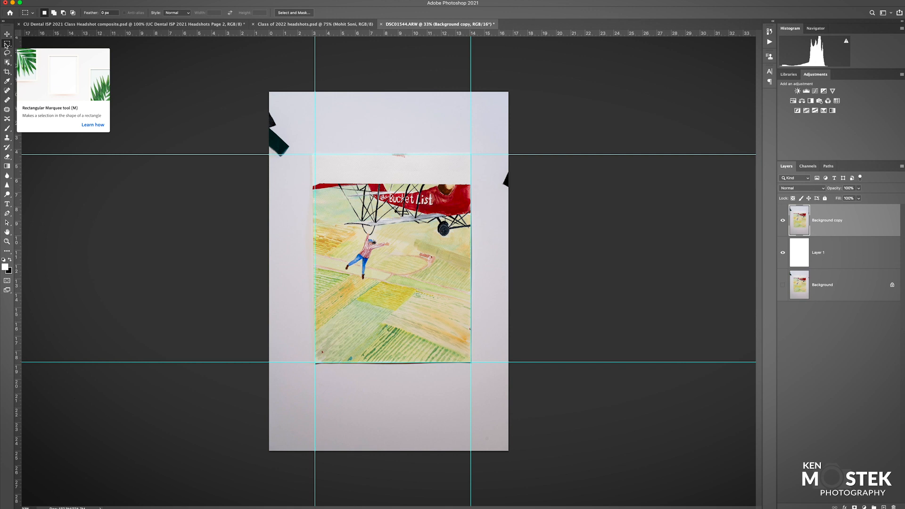
mouse_move(267, 90)
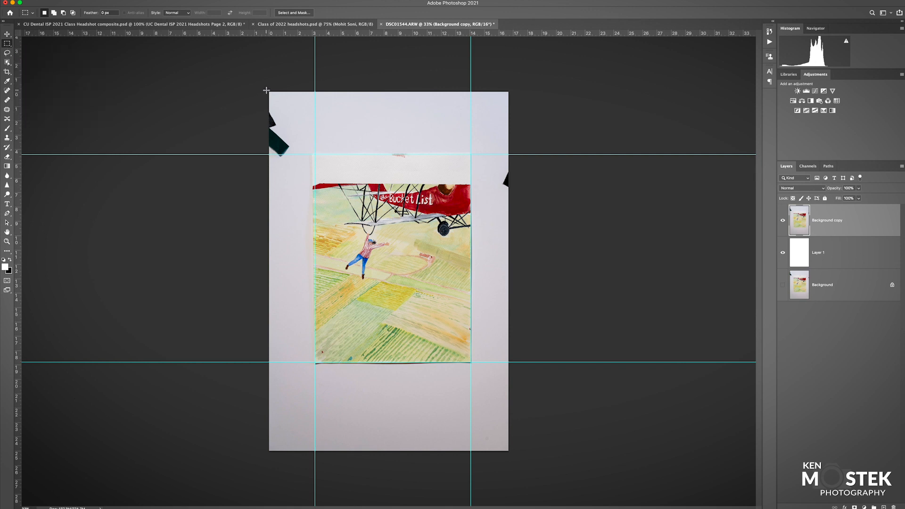
Marquee-select the wall area above the painting and add the strip to its left
left_click_drag(269, 93, 315, 151)
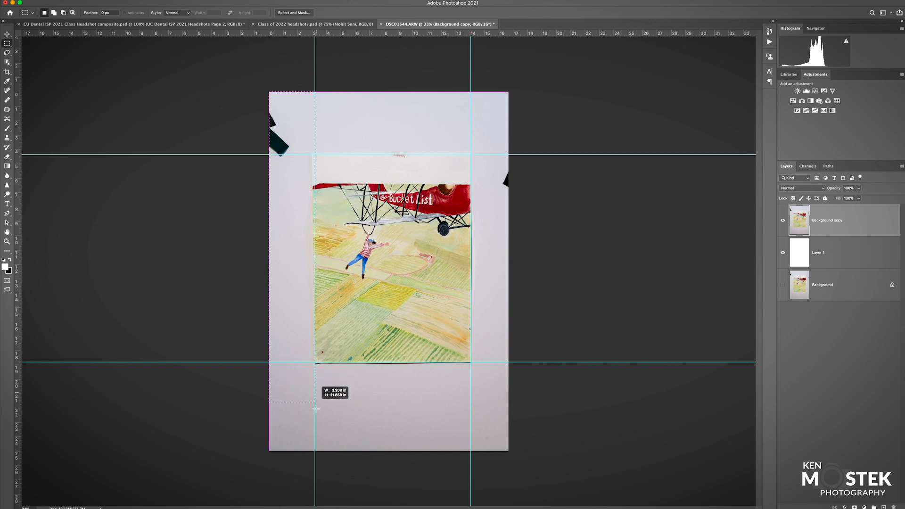
left_click_drag(315, 408, 315, 457)
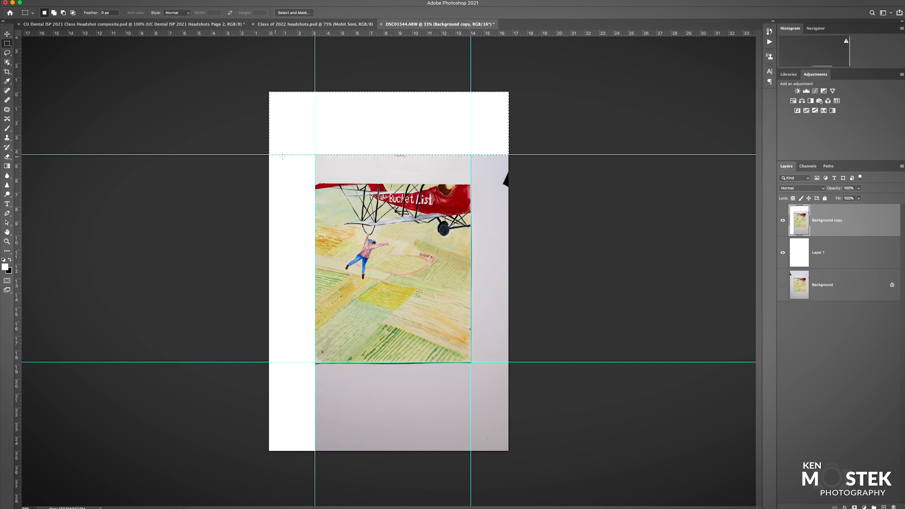
Marquee-select the wall strip to the right of the painting
left_click_drag(508, 239, 509, 451)
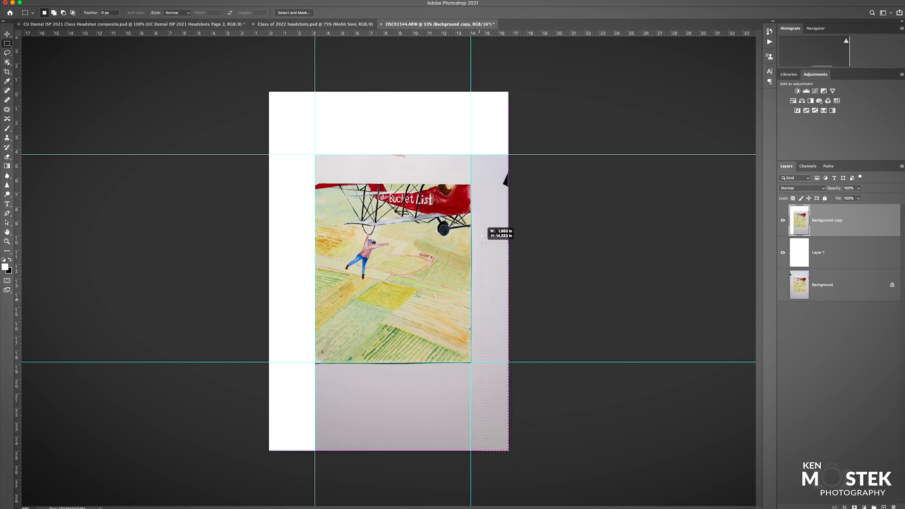